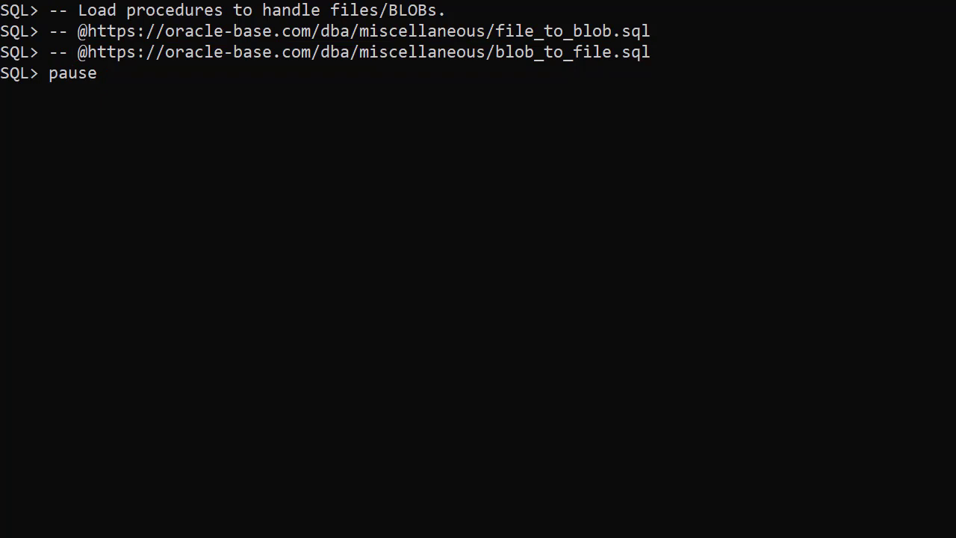
Continue past the pause after the file_to_blob and blob_to_file helper load lines.
key("Enter")
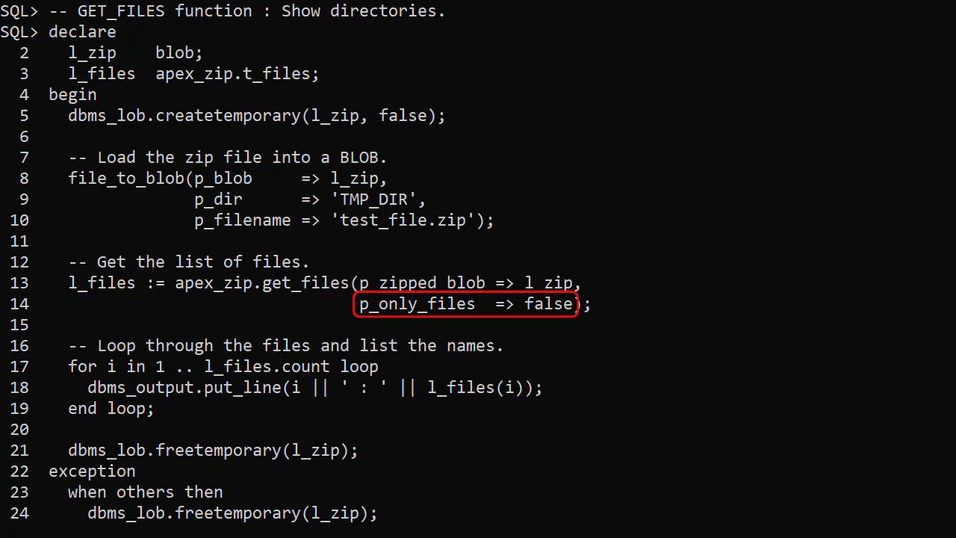
Scroll through the GET_FILES output for test_file.zip, including directory entries.
scroll("down", 3)
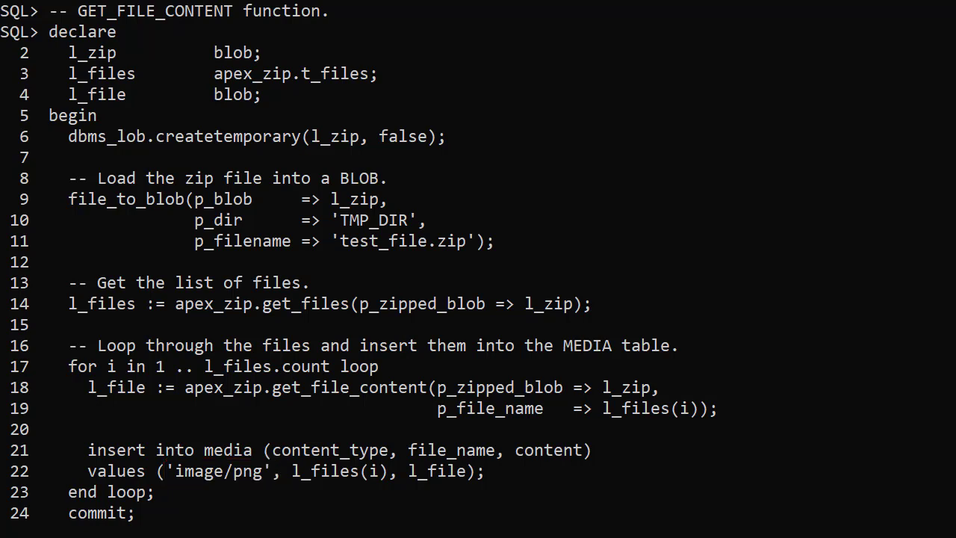
Scroll through the block that inserts each extracted test_file.zip file into MEDIA.
scroll("down", 3)
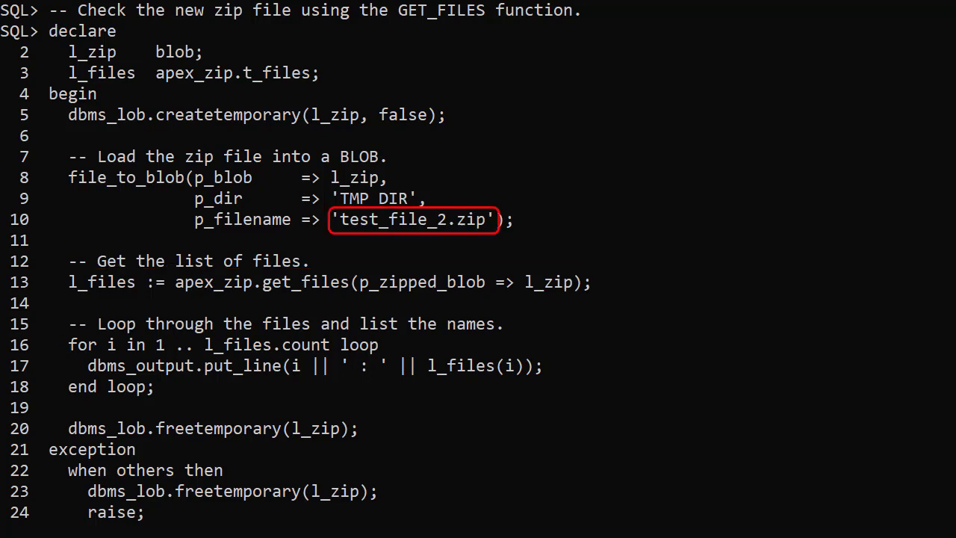
Run the GET_FILES check on test_file_2.zip, listing four PNGs under clone and unplug.
scroll("down", 3)
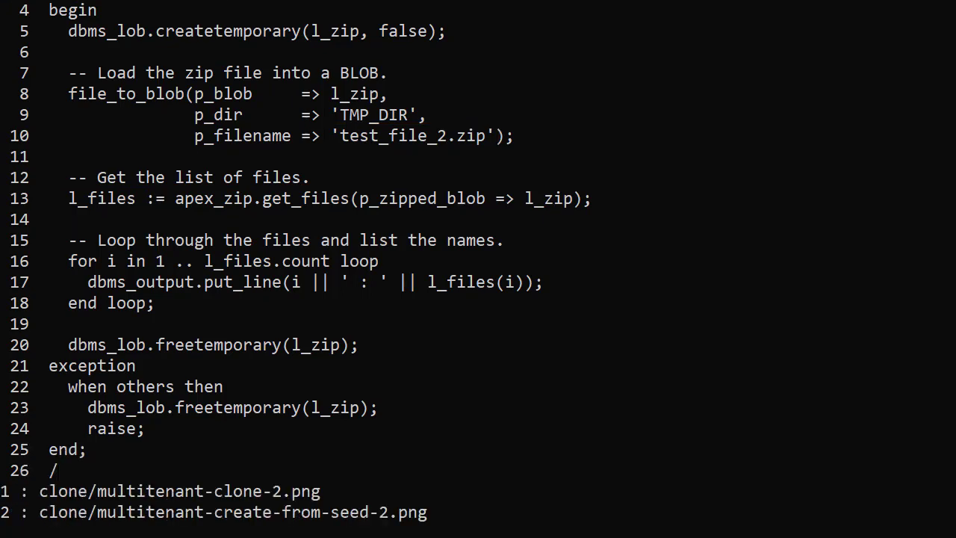
key("Return")
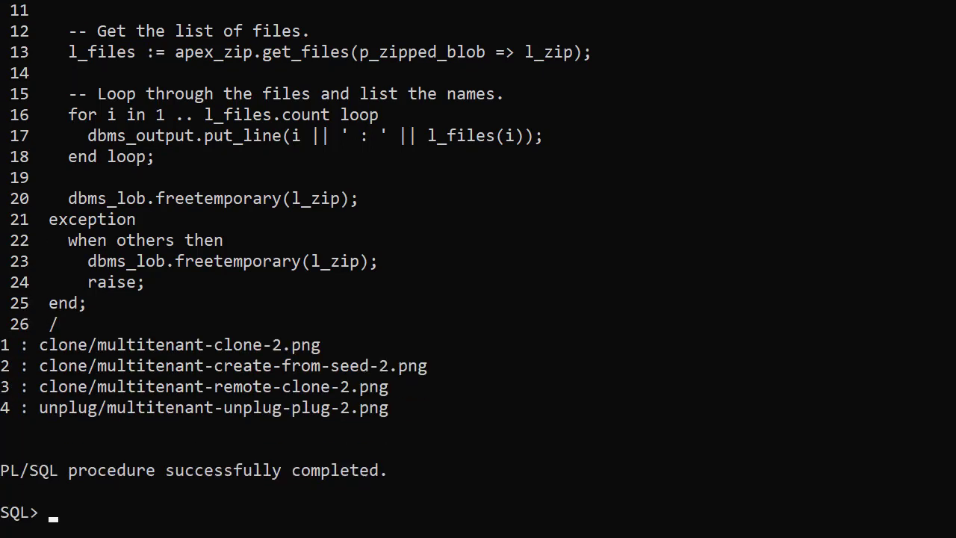